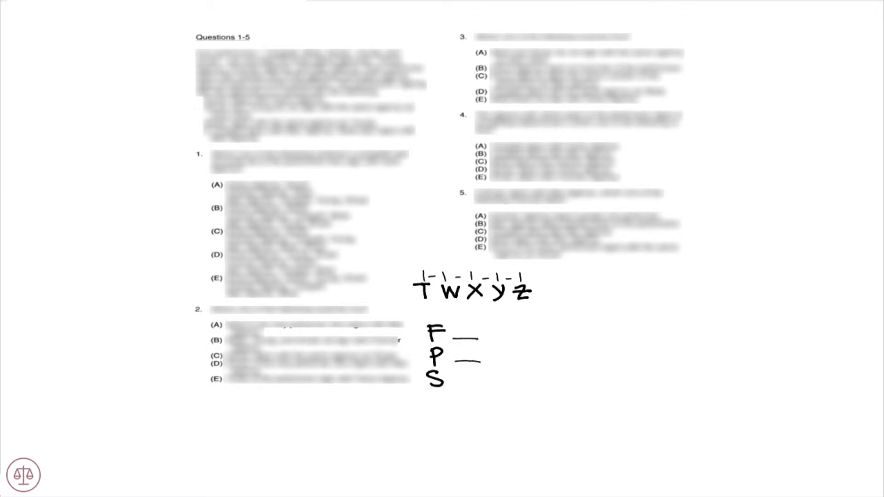
- Draw the blank S slot and write the 3-1-1 and 2-2-1 distributions beside the roster
drag(460, 384, 479, 382)
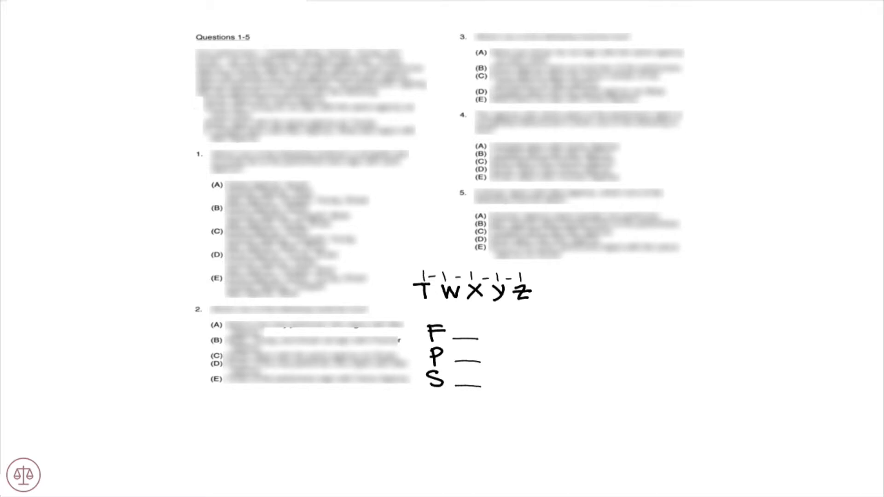
text(3—1)
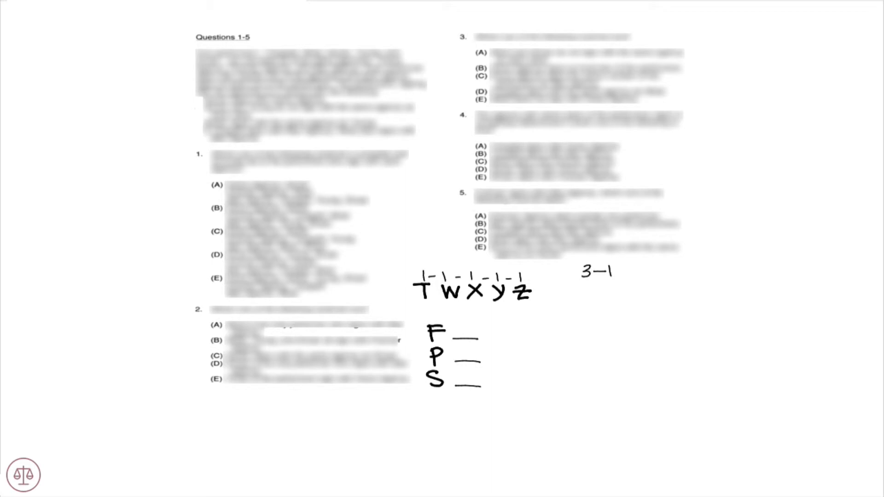
text(-1)
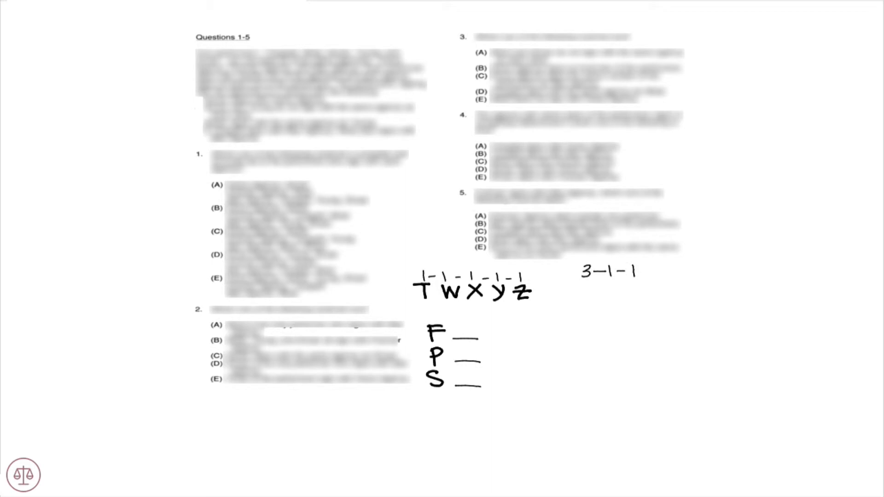
text(2-2-1)
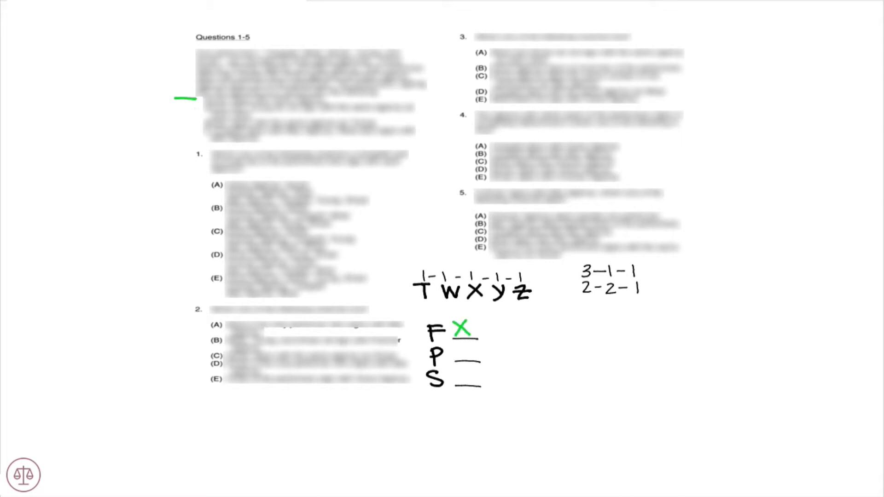
- Write X on the F slot line in green
drag(171, 106, 198, 106)
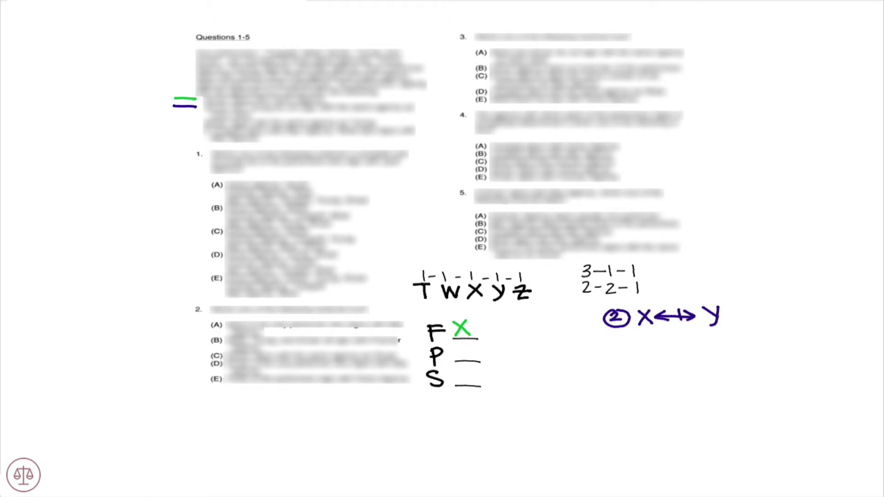
- Write the colour-coded rules X↔Y, Z↔Y and Ts→Ws beside the counts
drag(173, 120, 196, 121)
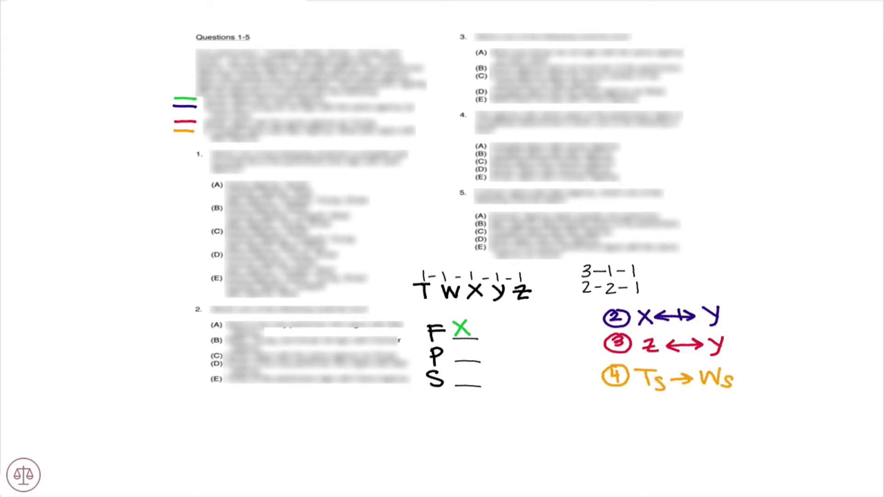
text(Ws)
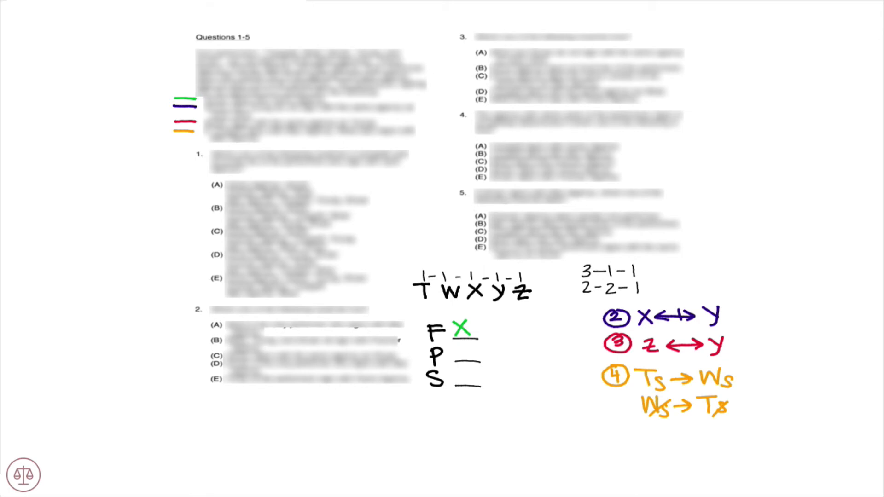
- Write the crossed Ws→Ts contrapositive, then a crossed Y and red Z beside F
click(709, 316)
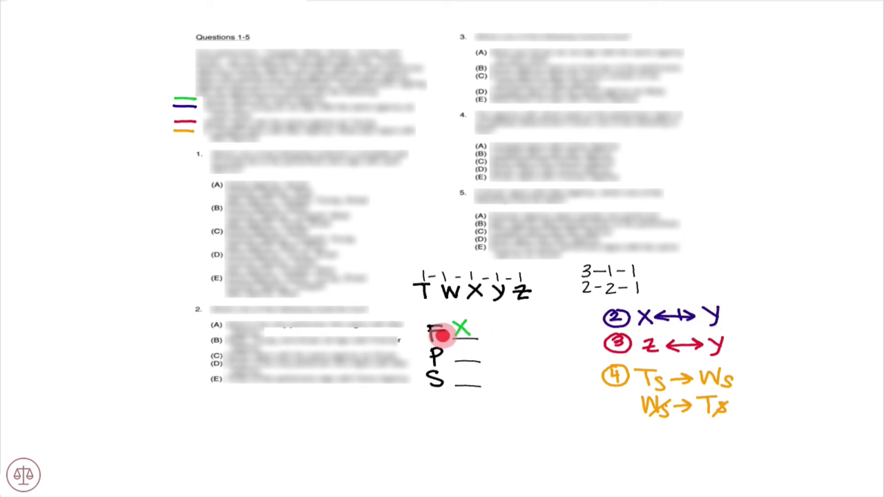
drag(411, 327, 425, 339)
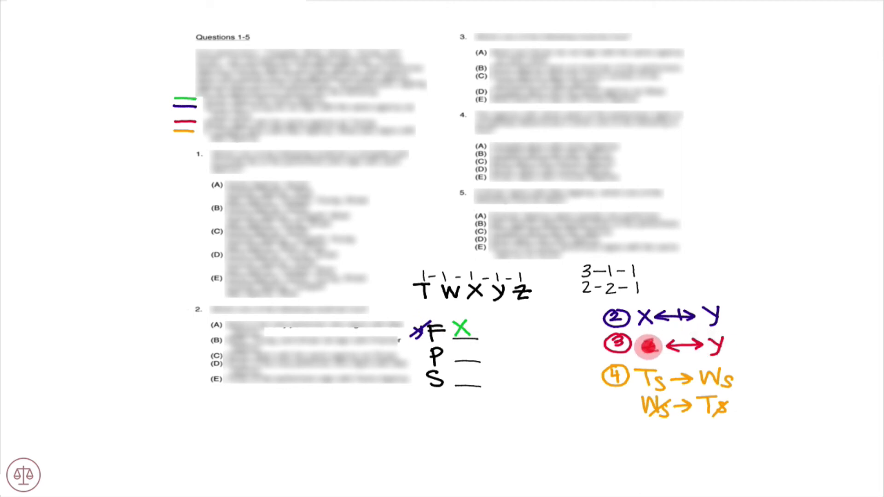
text(z)
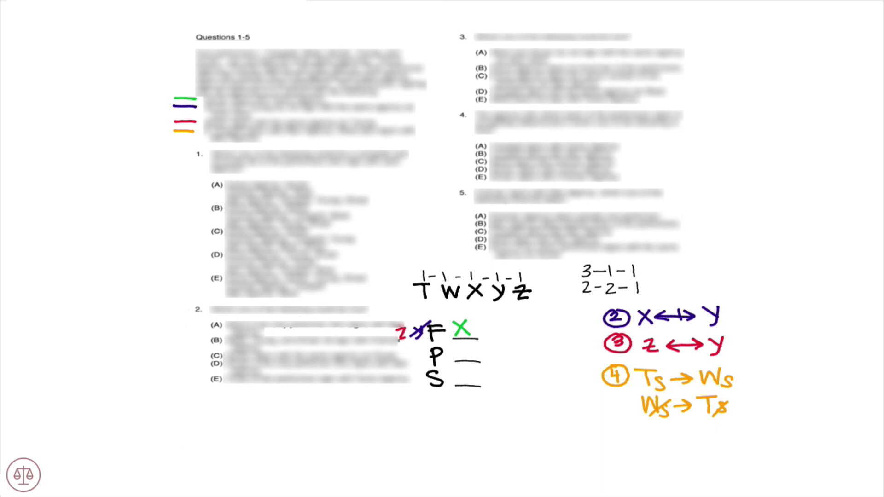